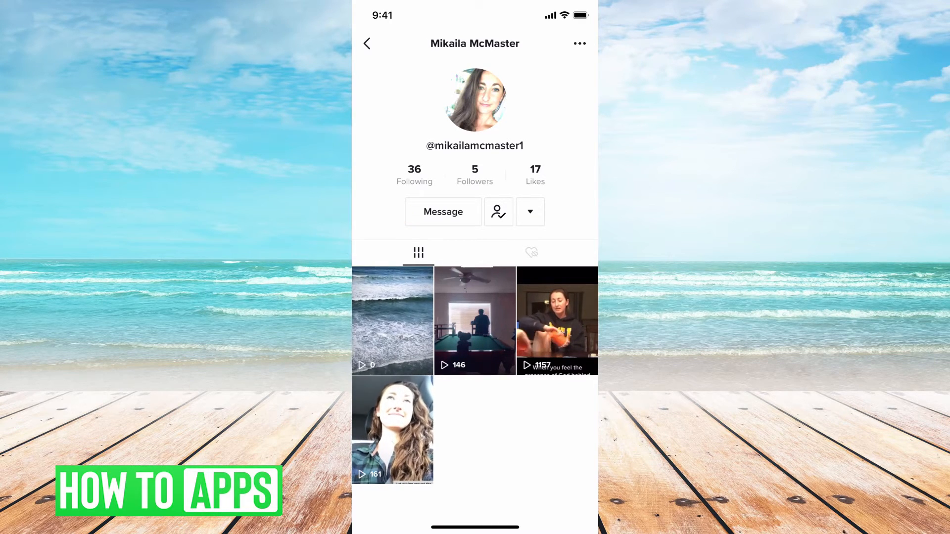
Send 'Hey!' to this profile and agree to connect a phone number
click(443, 211)
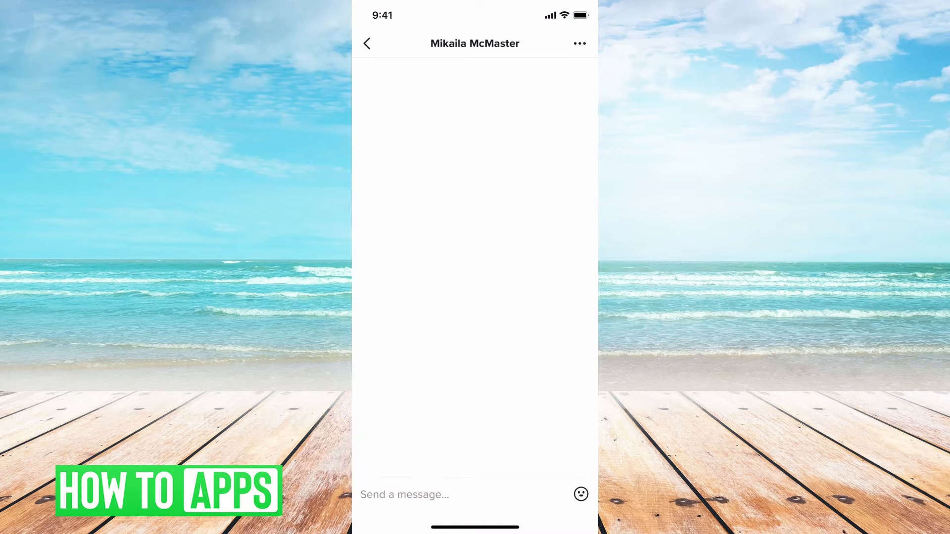
text(Hey!)
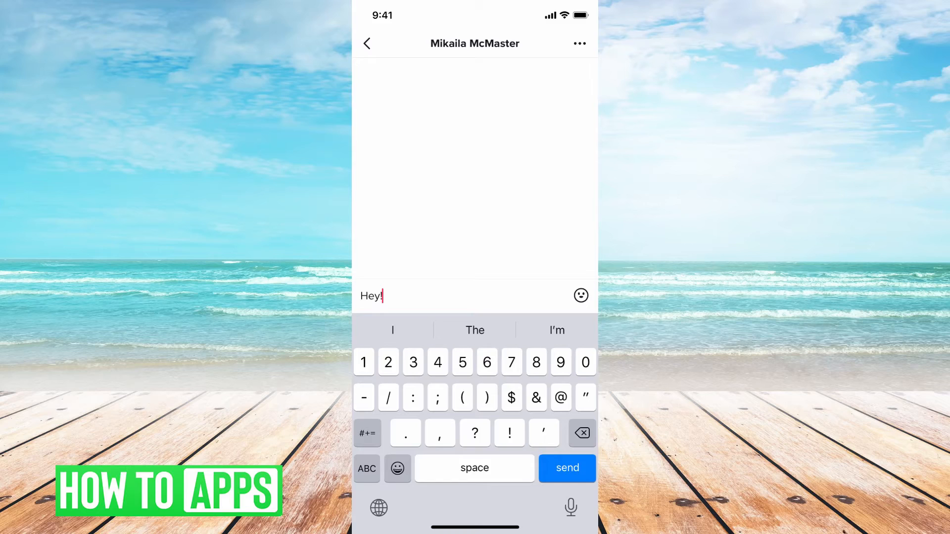
click(567, 468)
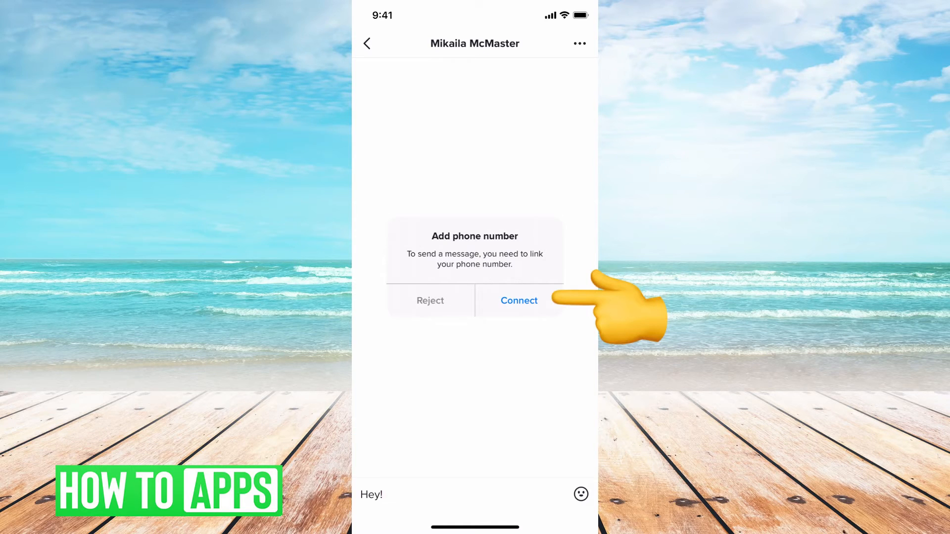
click(519, 301)
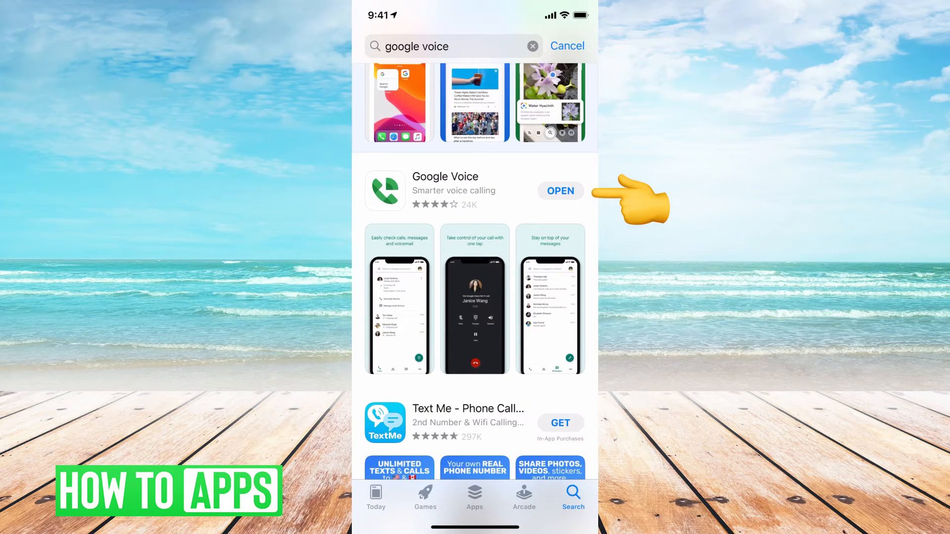
Open the Google Voice app from its App Store search result
click(560, 191)
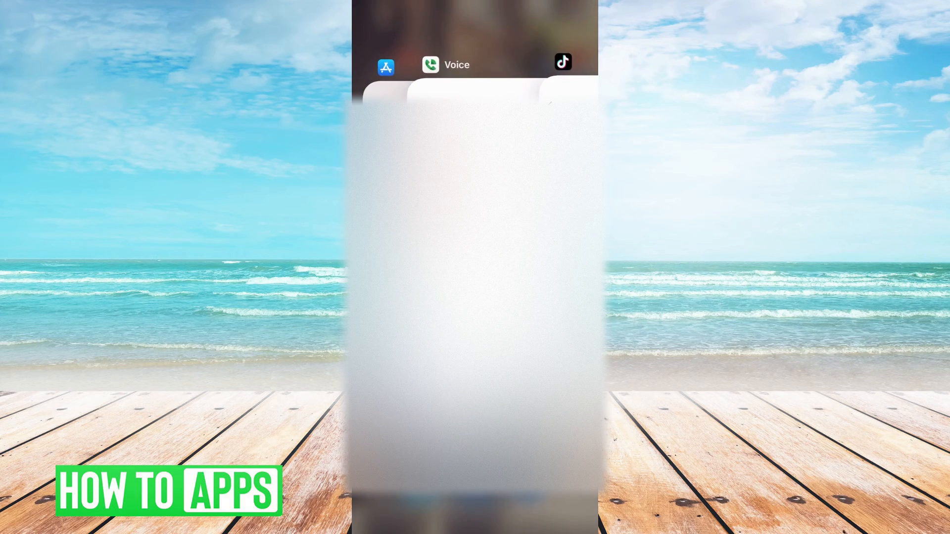
Switch to Google Voice and open the TikTok text with code 6434
click(429, 65)
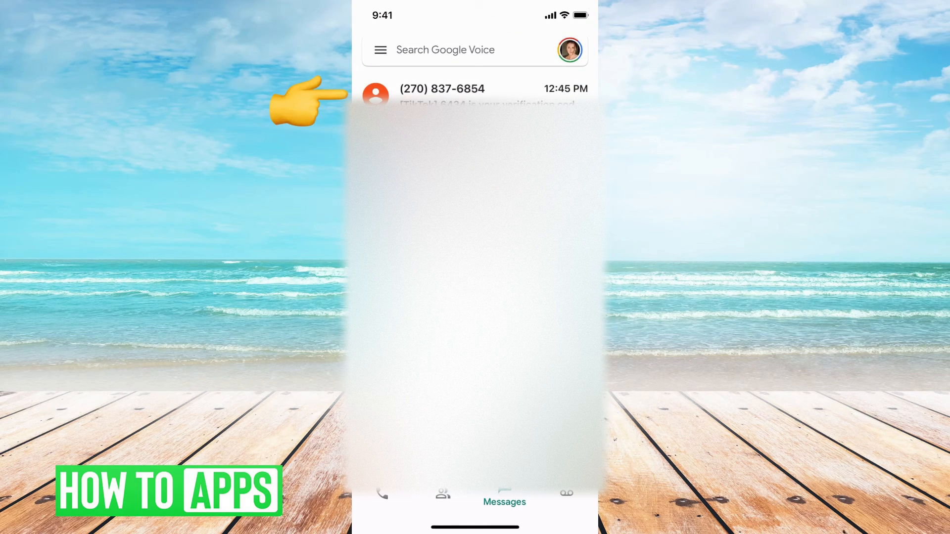
click(461, 89)
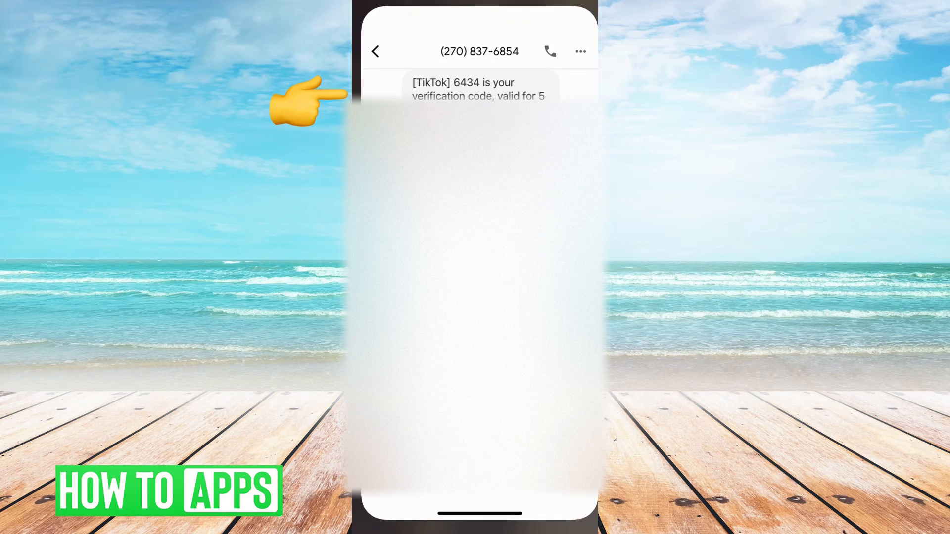